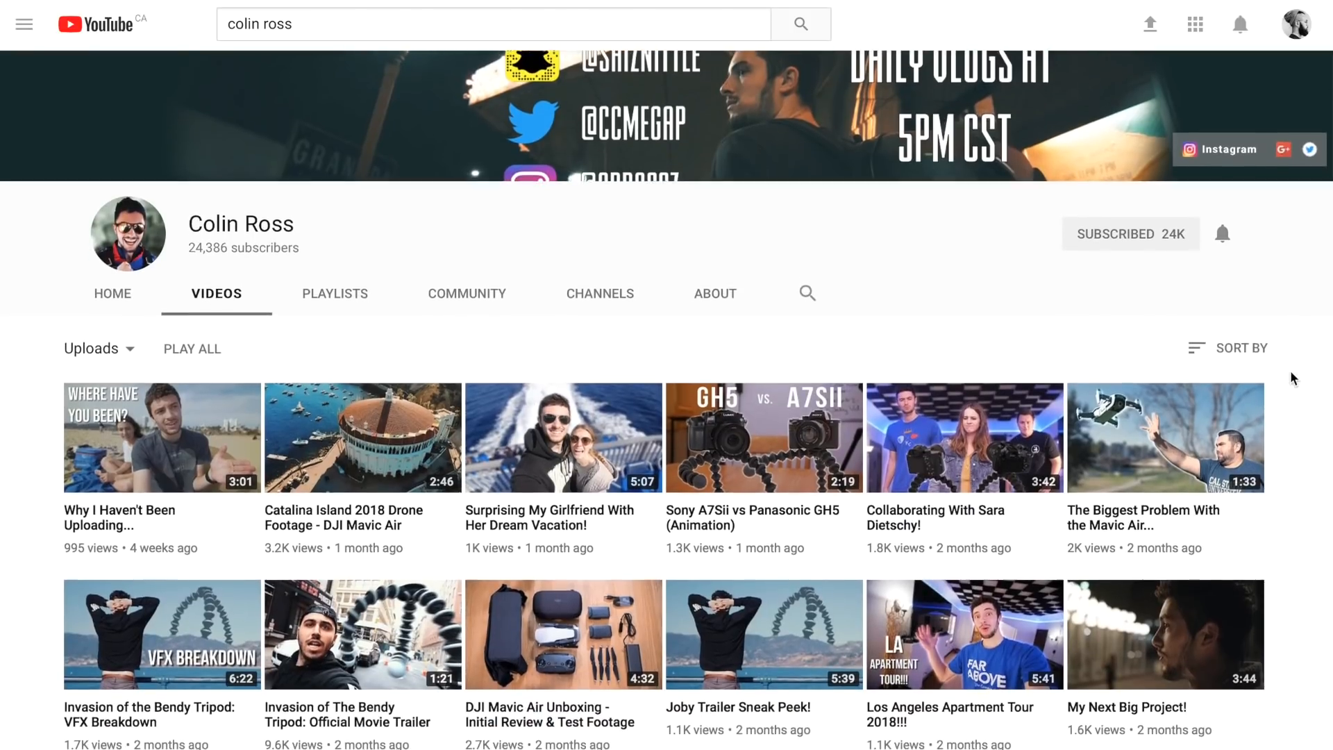
- Switch the 'green screen' search to Images and select a plain green 1920×1080 image
scroll("down", 3)
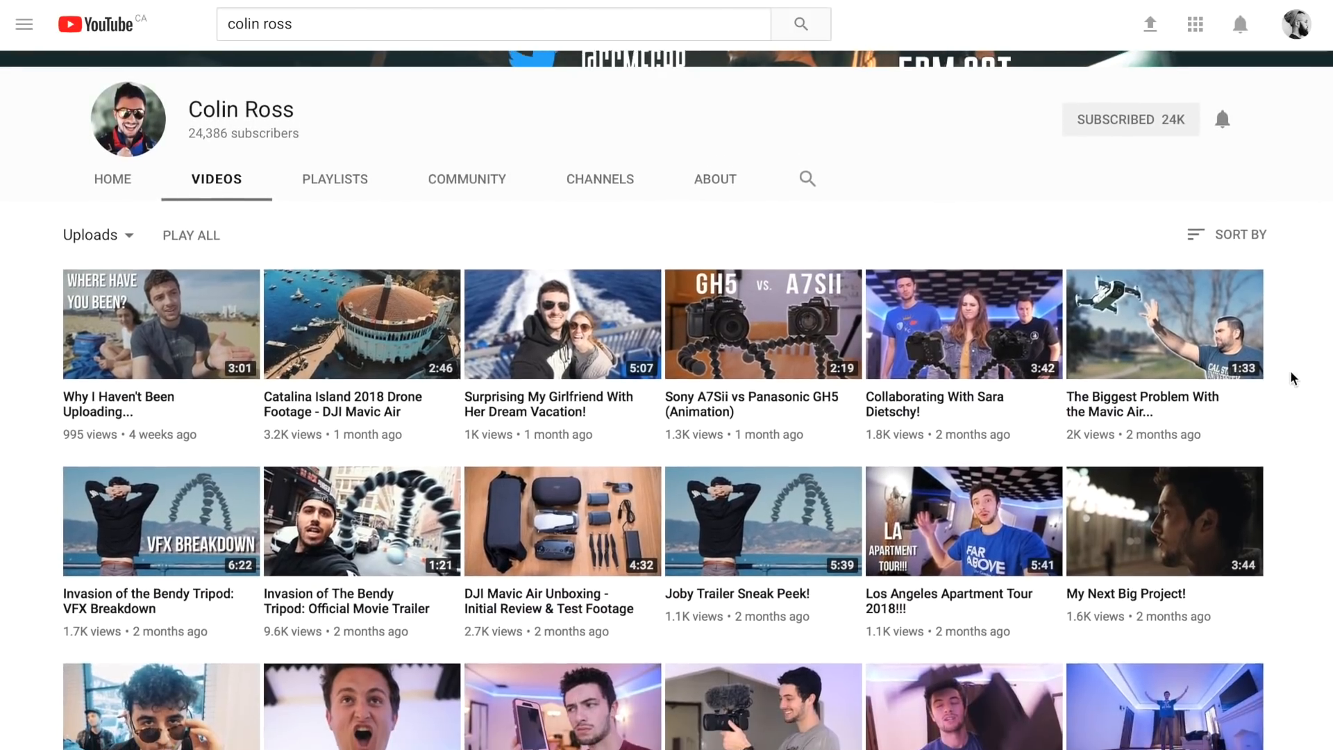
scroll("down", 3)
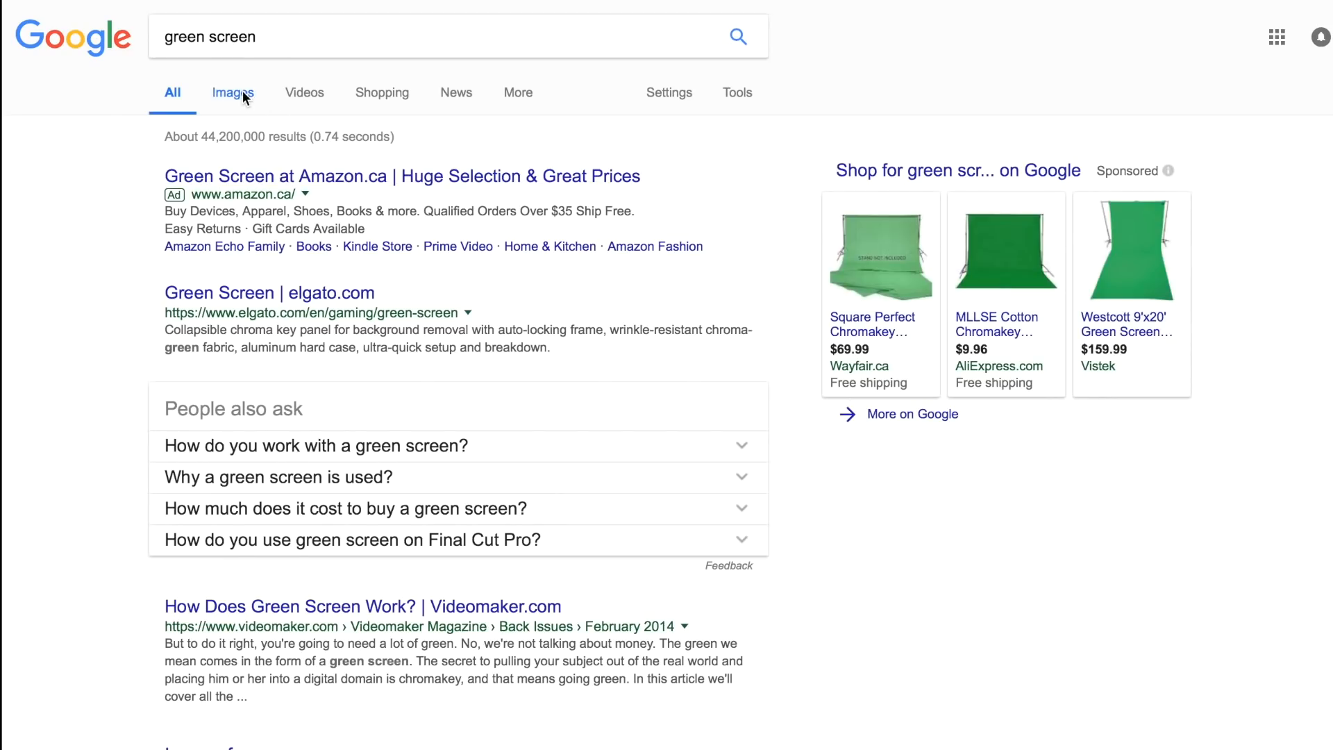
left_click(232, 91)
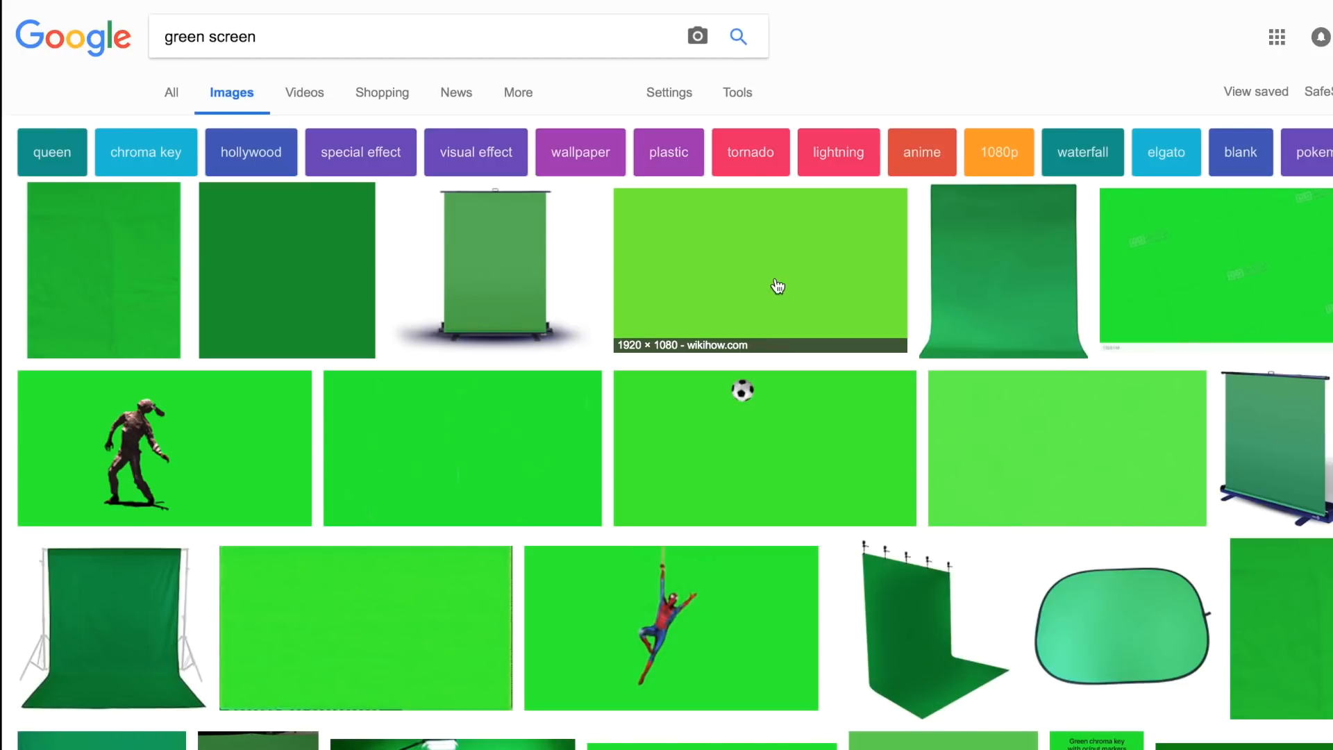
left_click(759, 269)
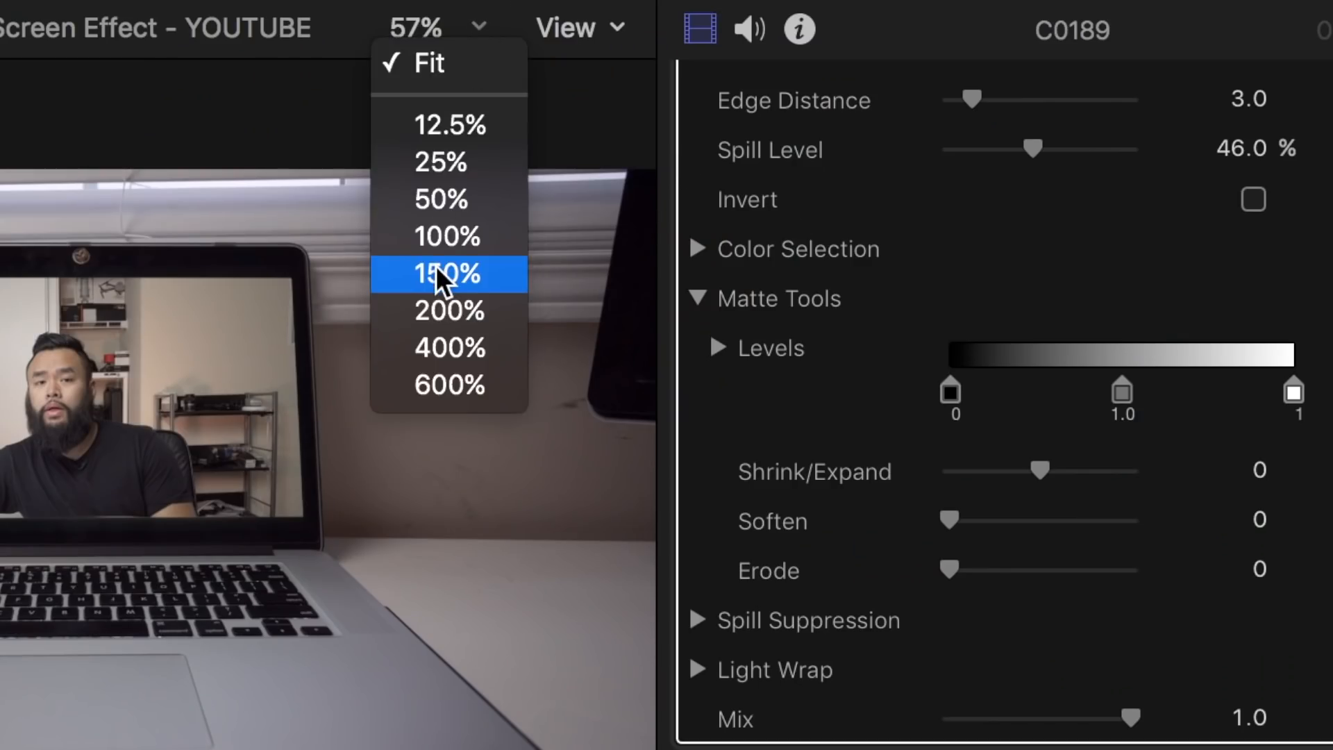
- Magnify the viewer to 150% and adjust the Keyer matte's black level
left_click(448, 274)
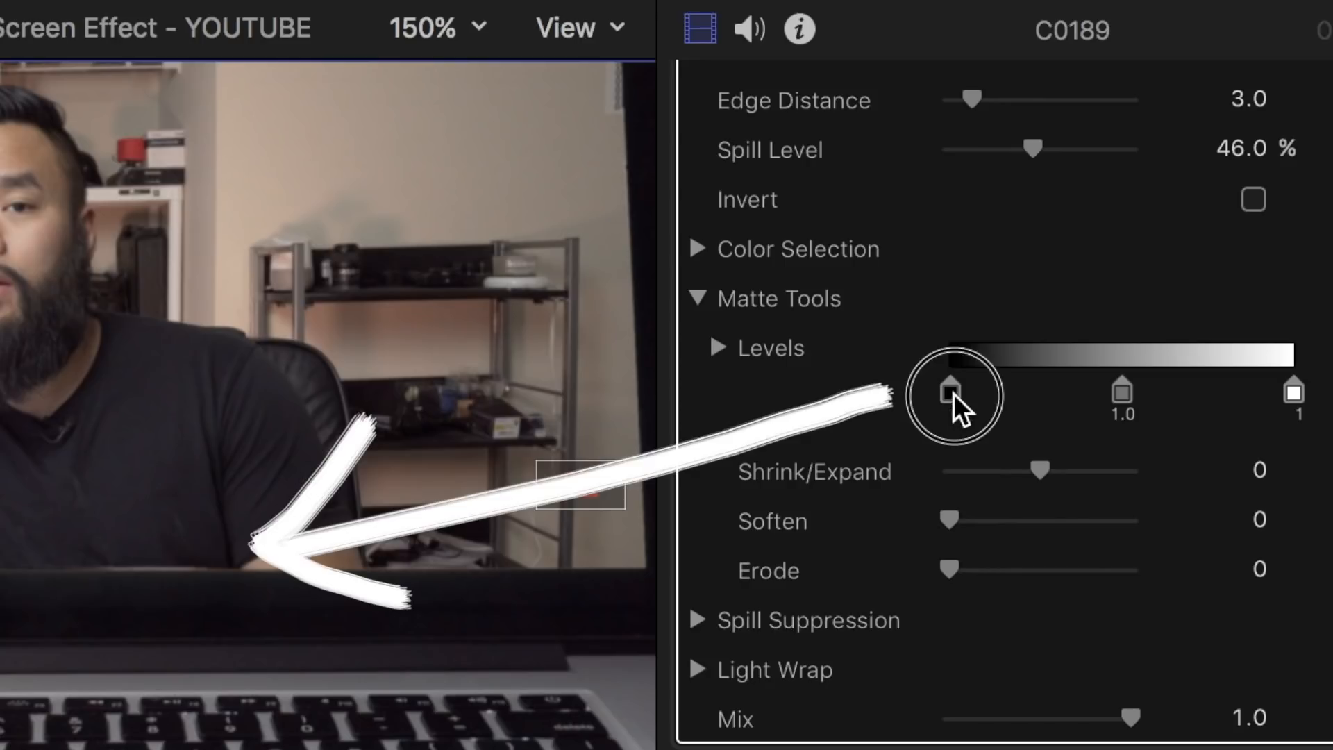
left_click_drag(950, 393, 1148, 393)
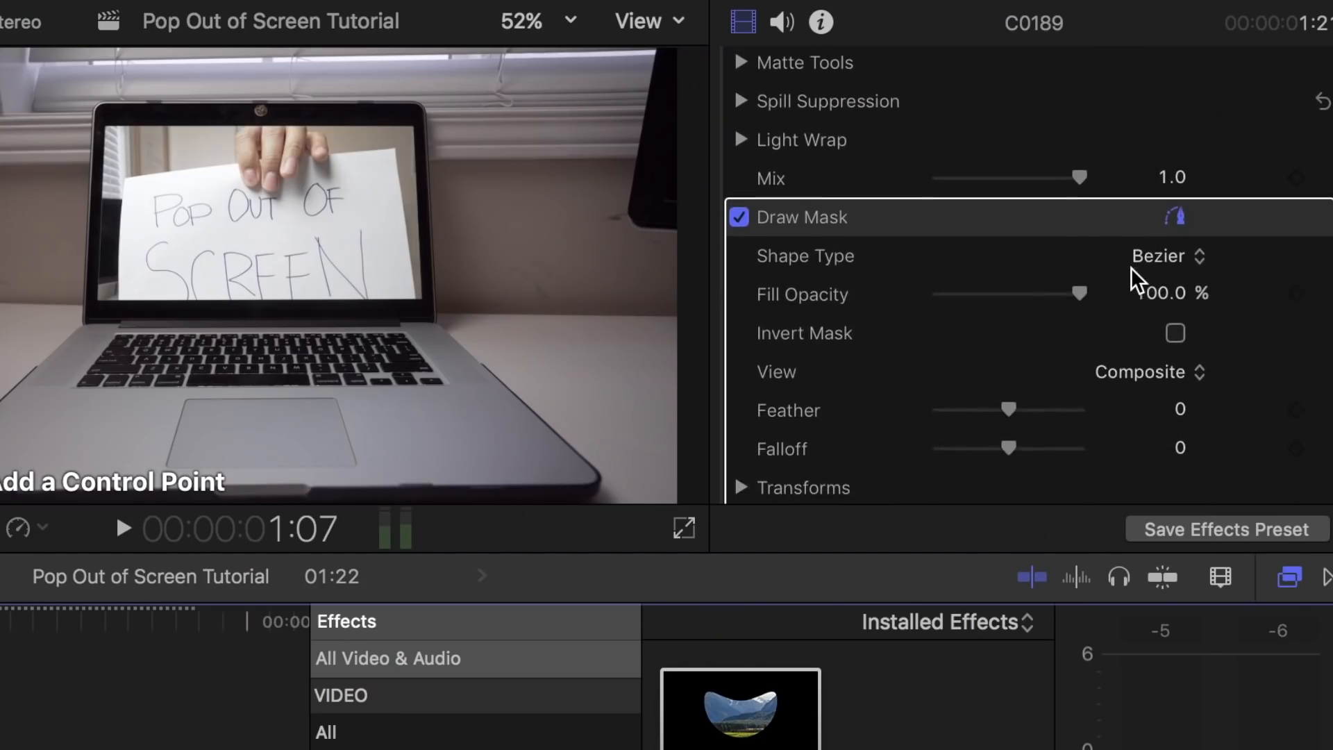
- Scroll the inspector down to the Draw Mask settings on clip C0189
scroll("down", 3)
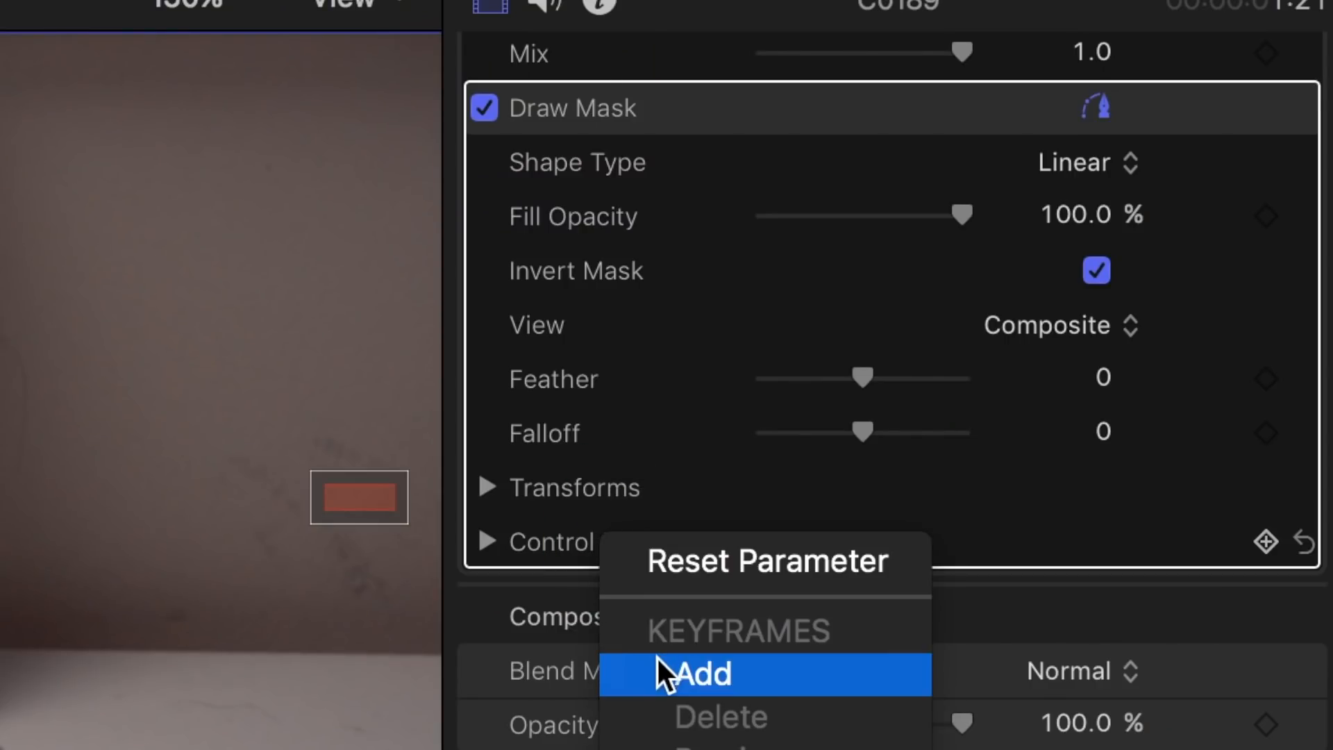
- Keyframe the mask's control points and move a point to the paper's lower edge
left_click(701, 674)
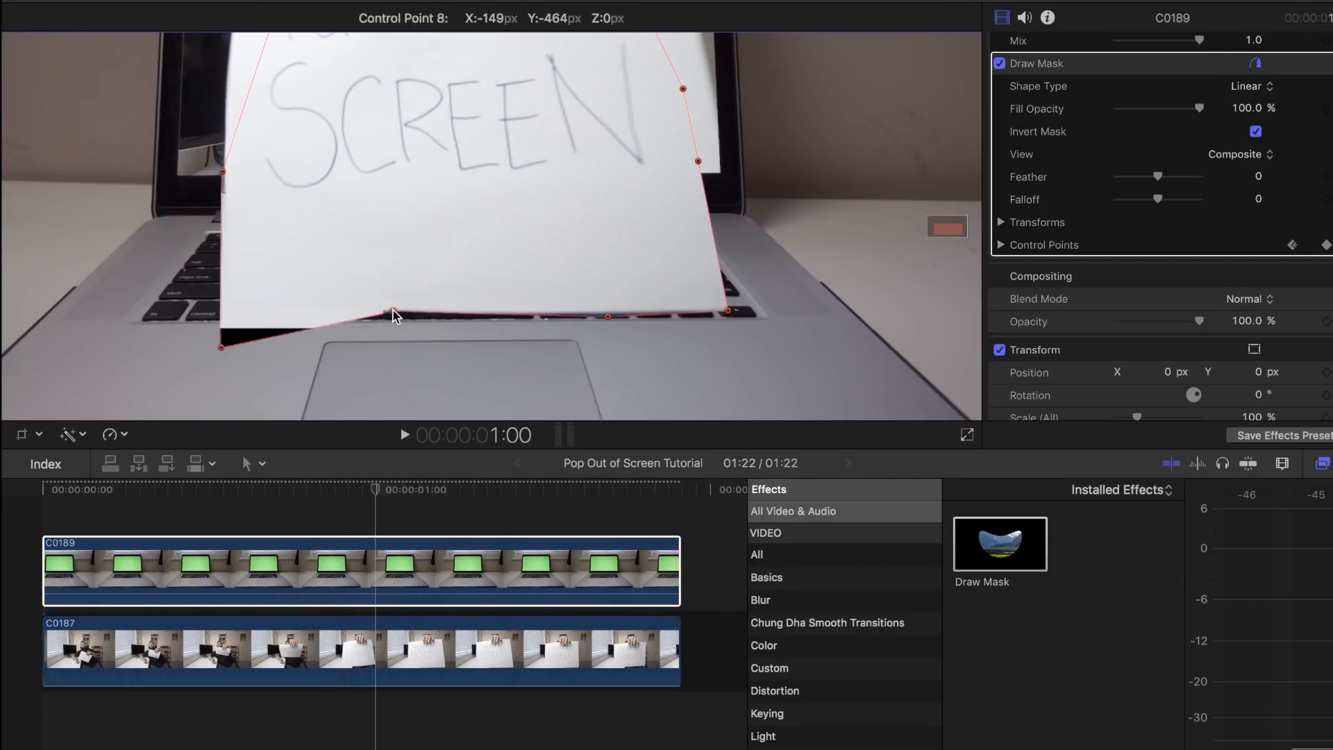
left_click_drag(391, 313, 364, 320)
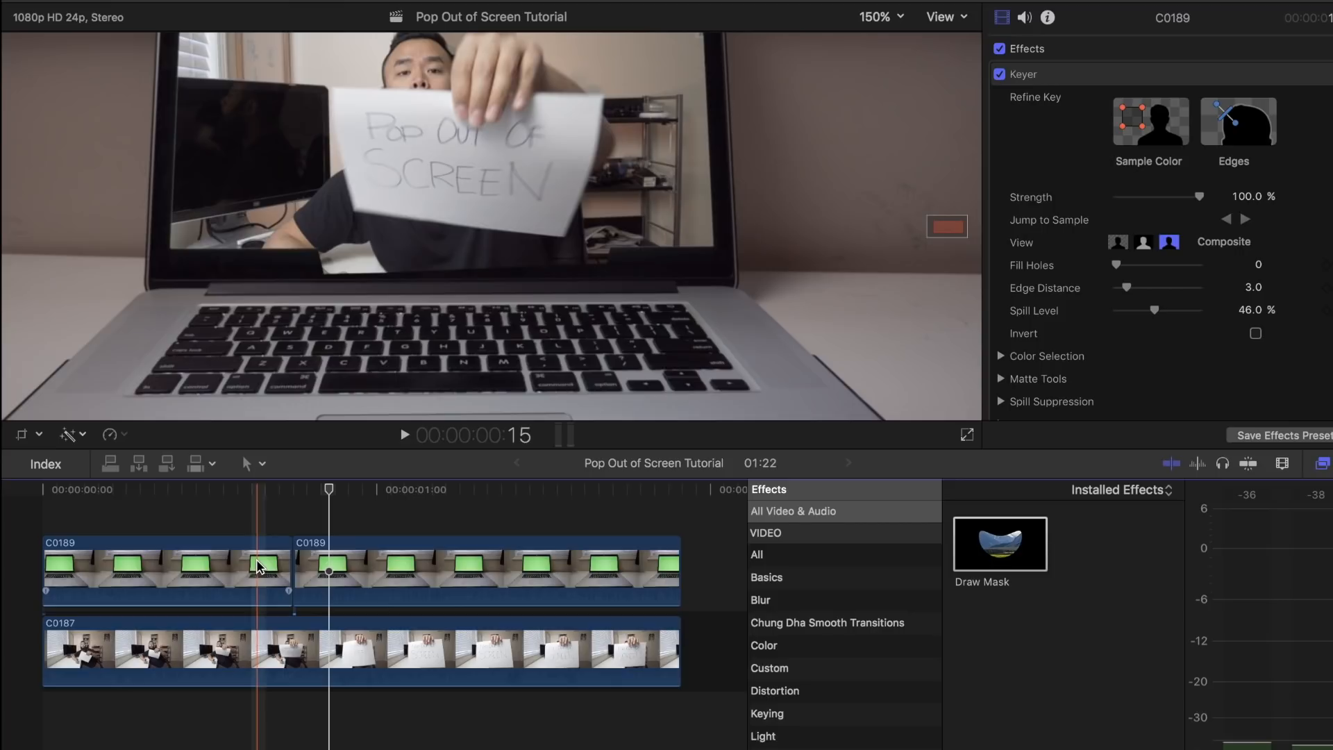
- Select the earlier part of the split clip C0189 in the timeline
left_click(166, 569)
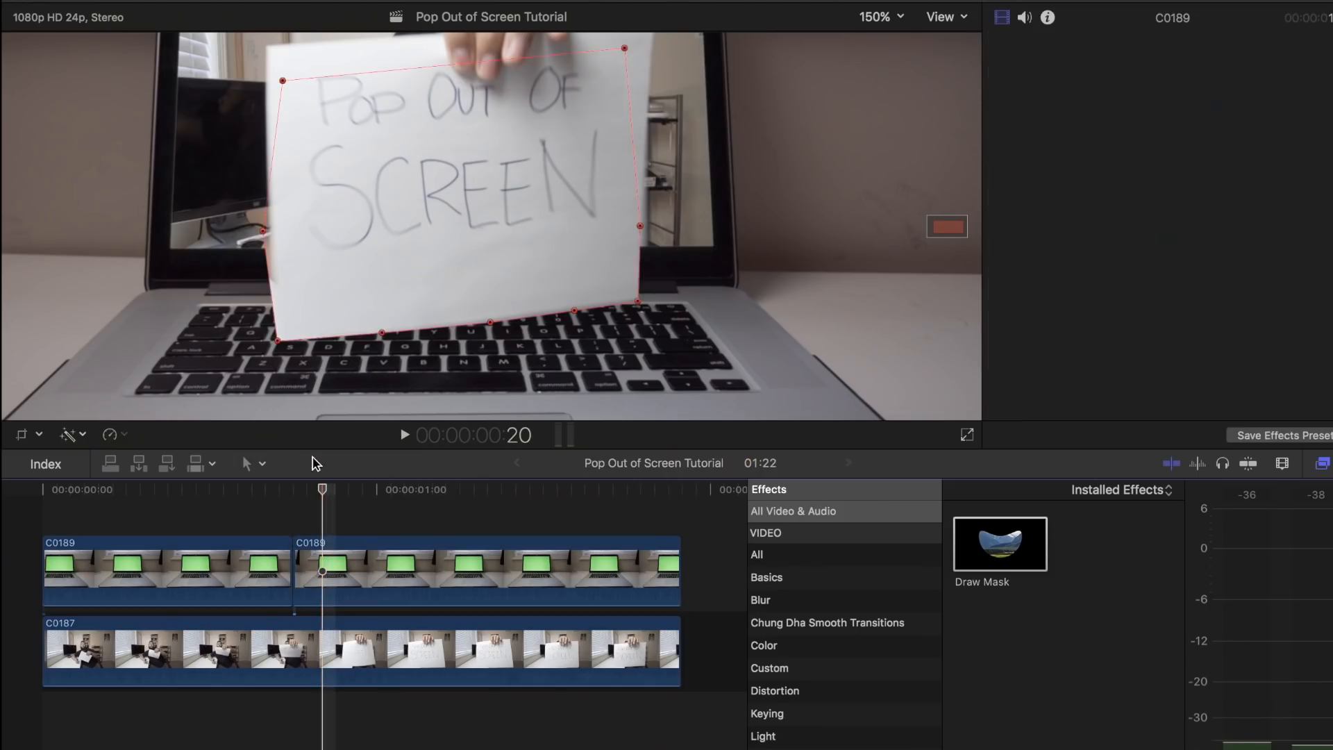
- Select the later C0189 clip and move a mask point along the fingers' edge
left_click(488, 570)
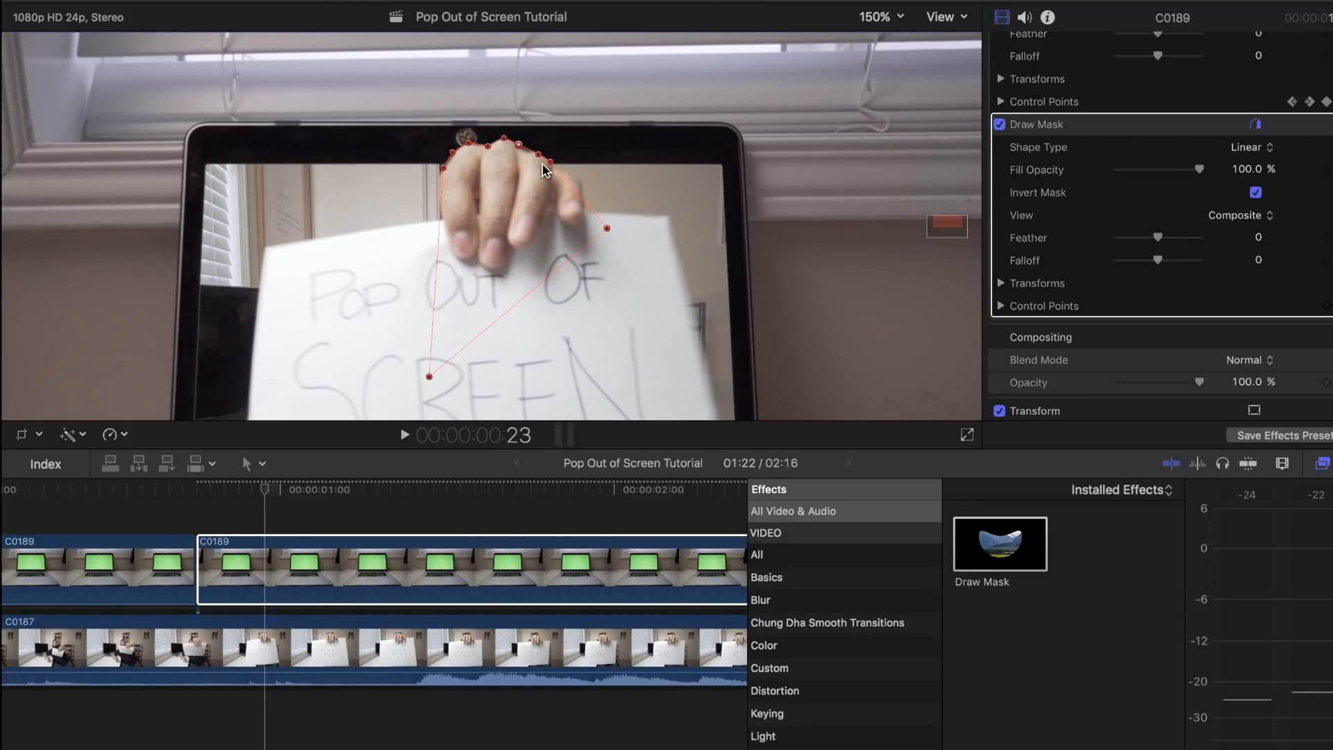
mouse_move(456, 179)
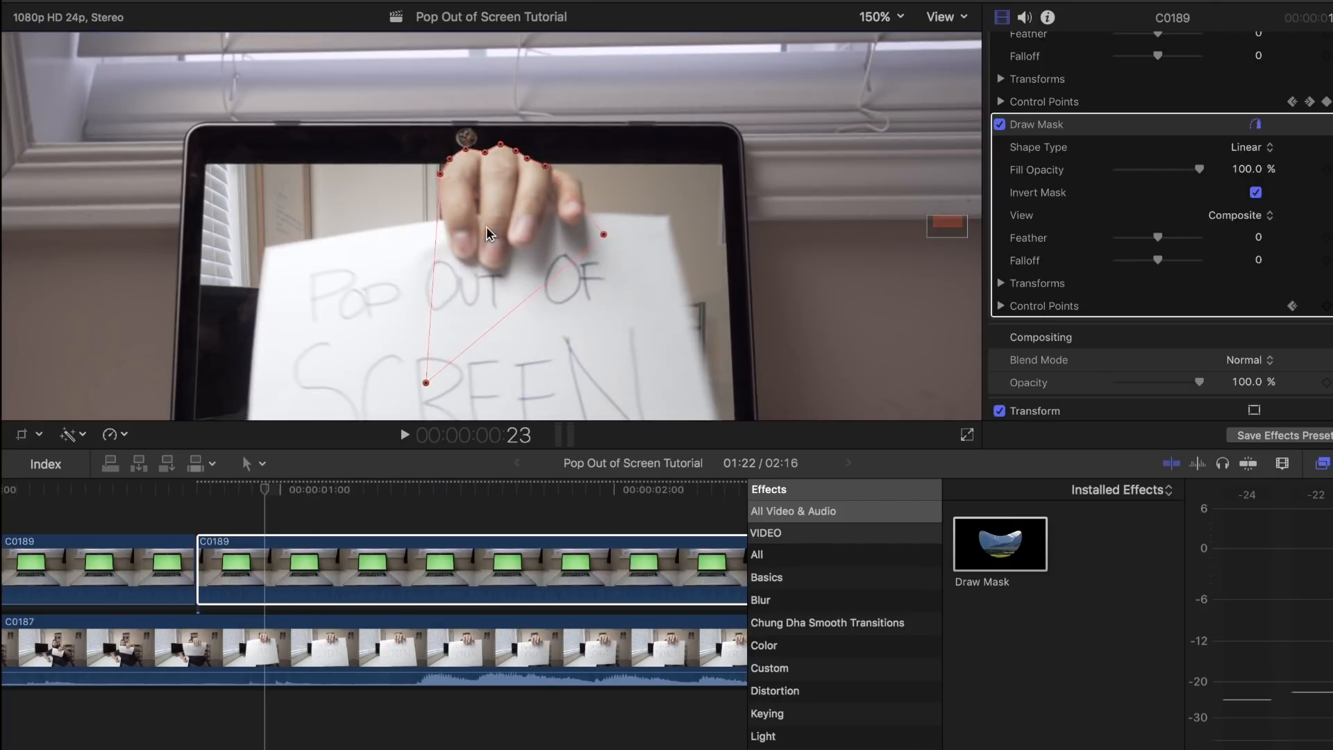
left_click_drag(604, 234, 545, 174)
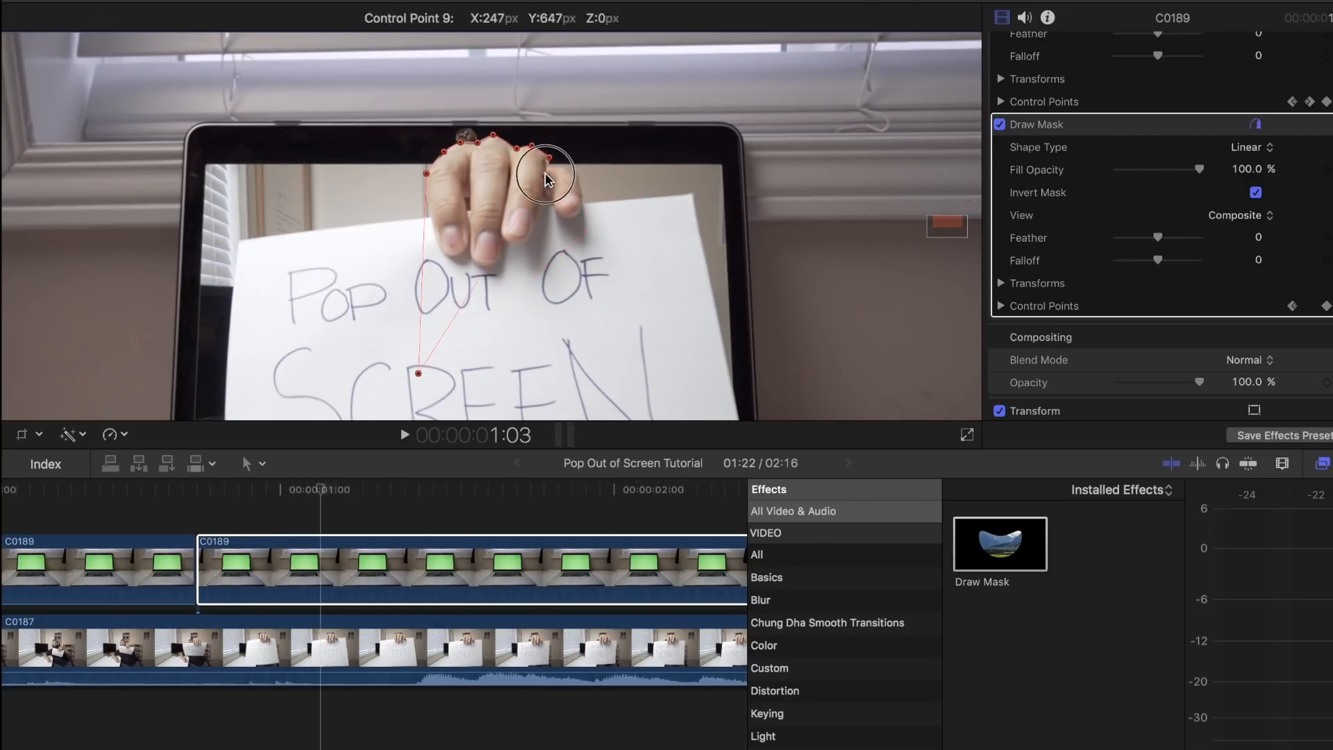